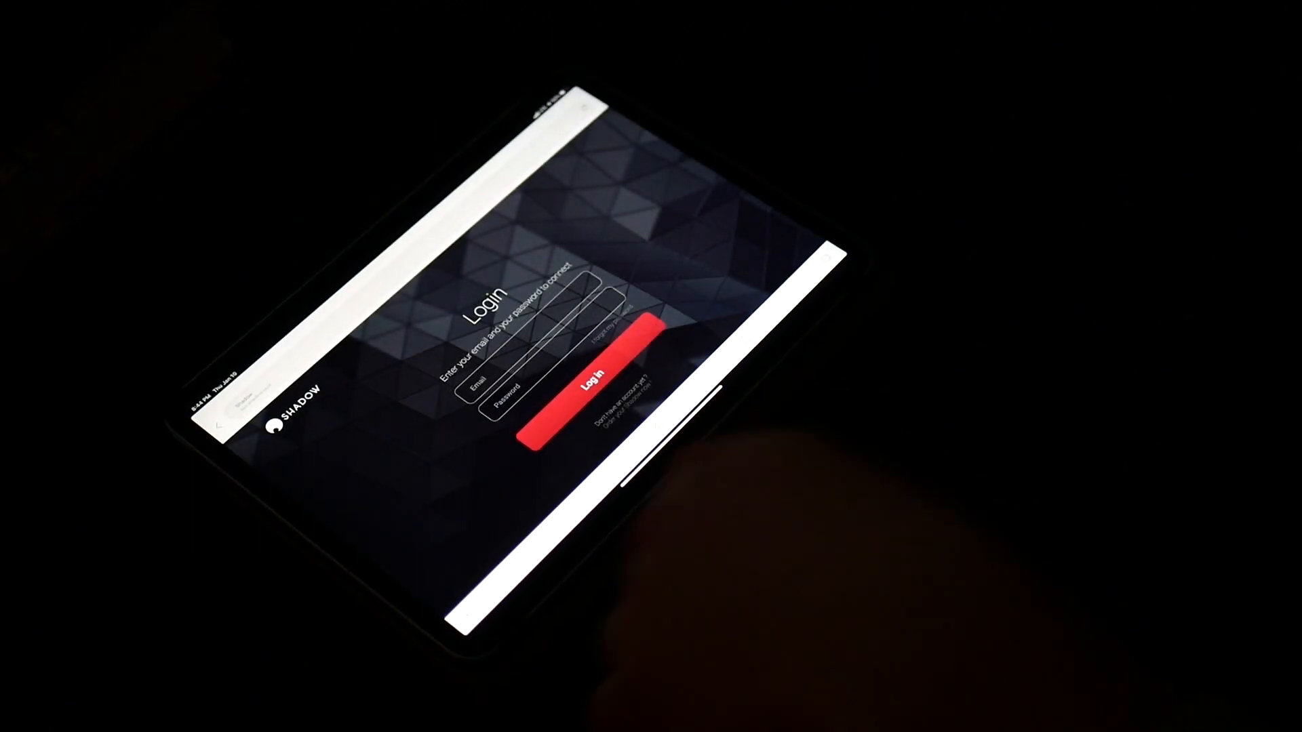
Log in to the Shadow account and go to the Applications section of the sidebar
left_click(562, 391)
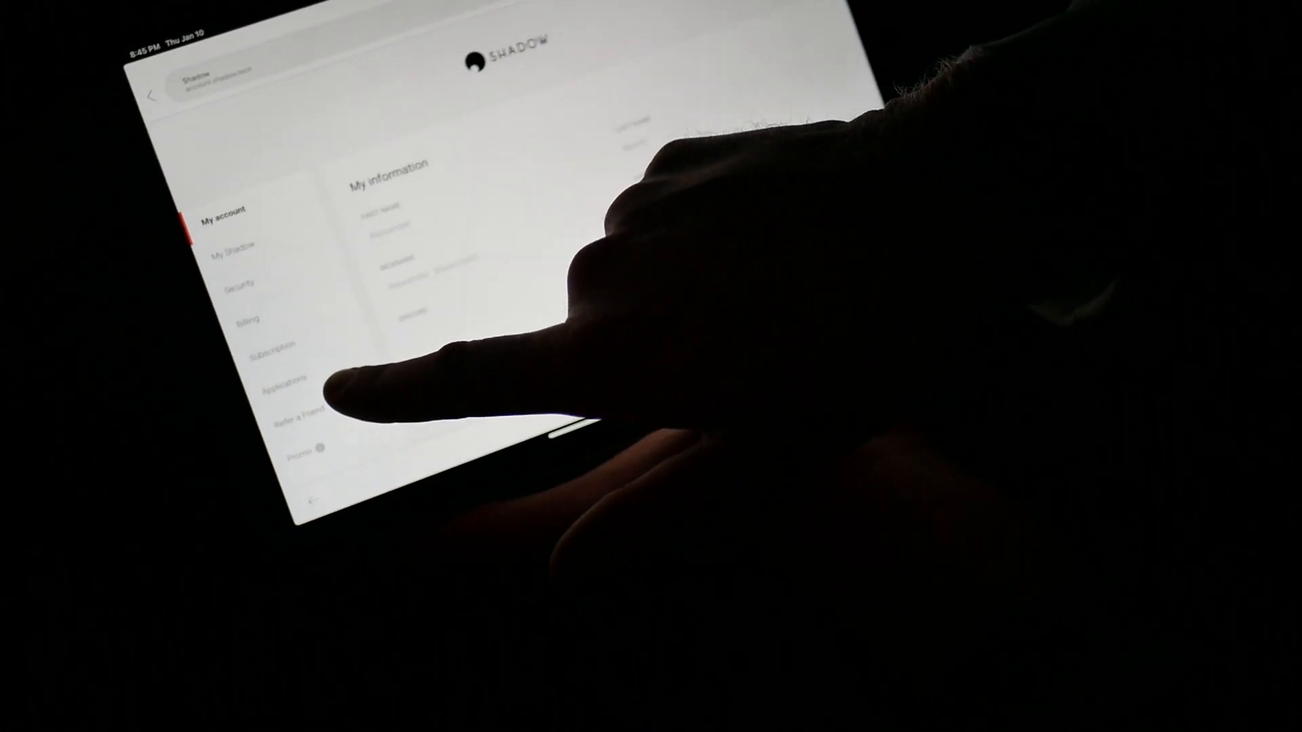
left_click(286, 387)
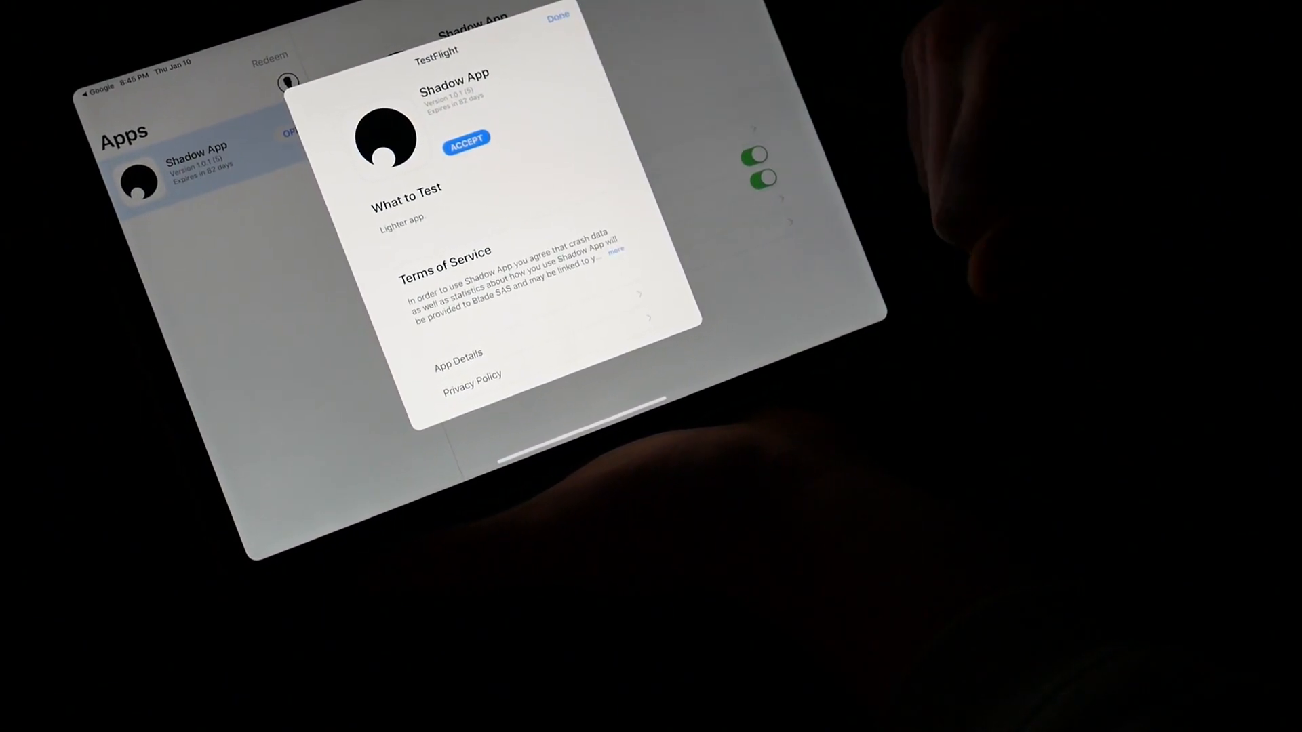
Accept the Shadow App beta terms in TestFlight so it installs
left_click(466, 138)
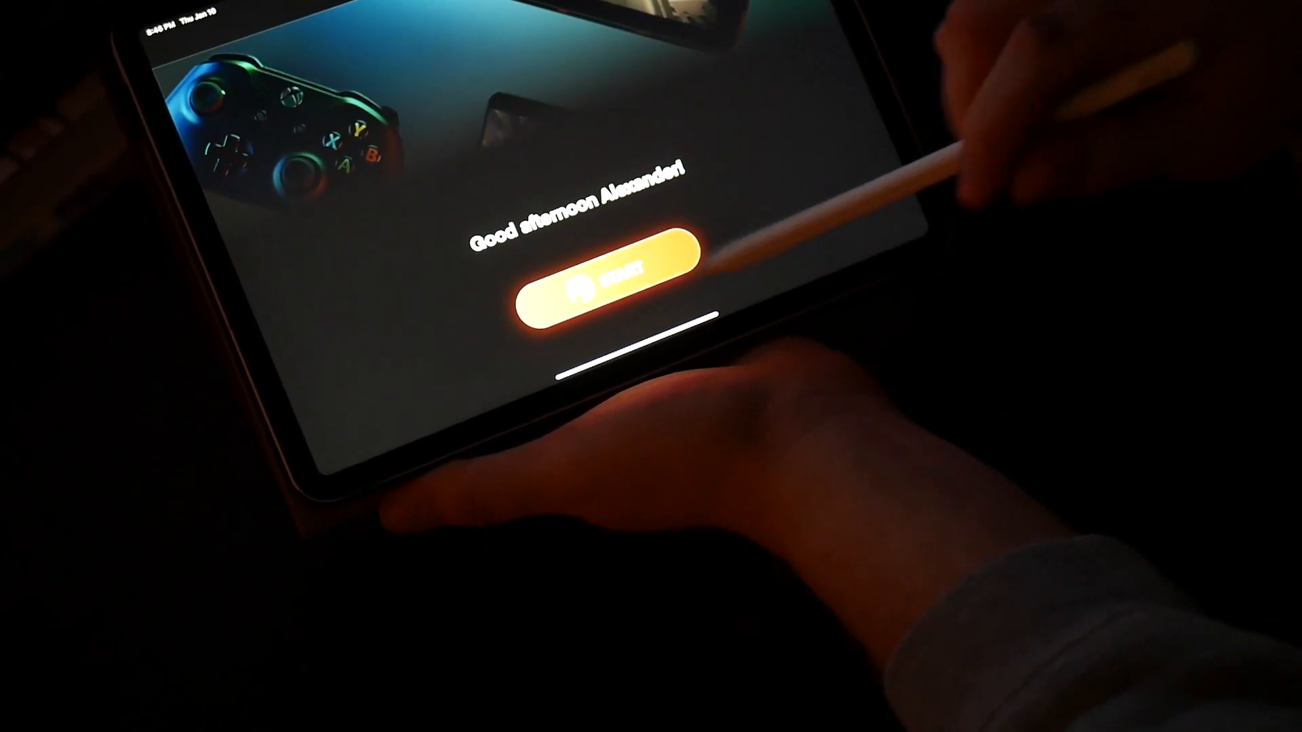
Start the Windows 10 cloud PC stream from Shadow's welcome screen
left_click(598, 282)
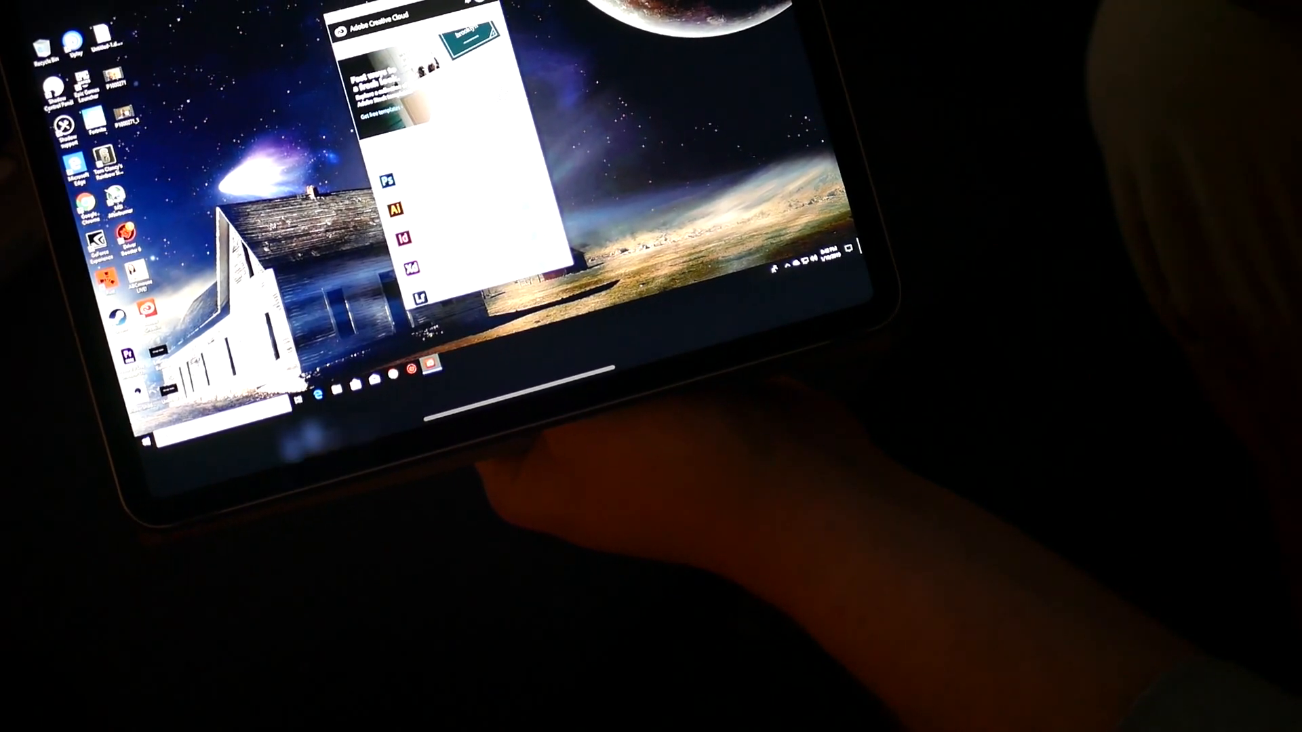
Launch Illustrator from Creative Cloud's installed apps list
left_click(398, 209)
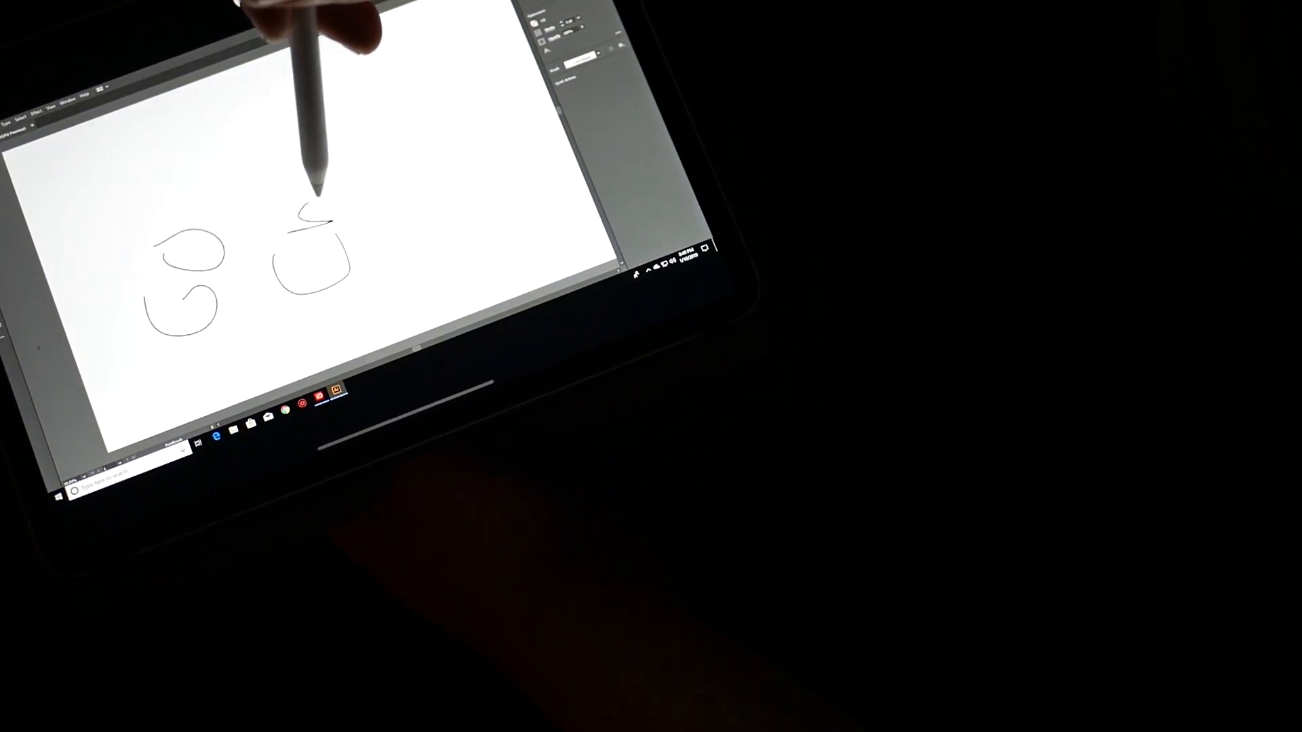
Handwrite the letters 'GO' on the artboard with freehand Pencil strokes
left_click_drag(299, 224, 356, 183)
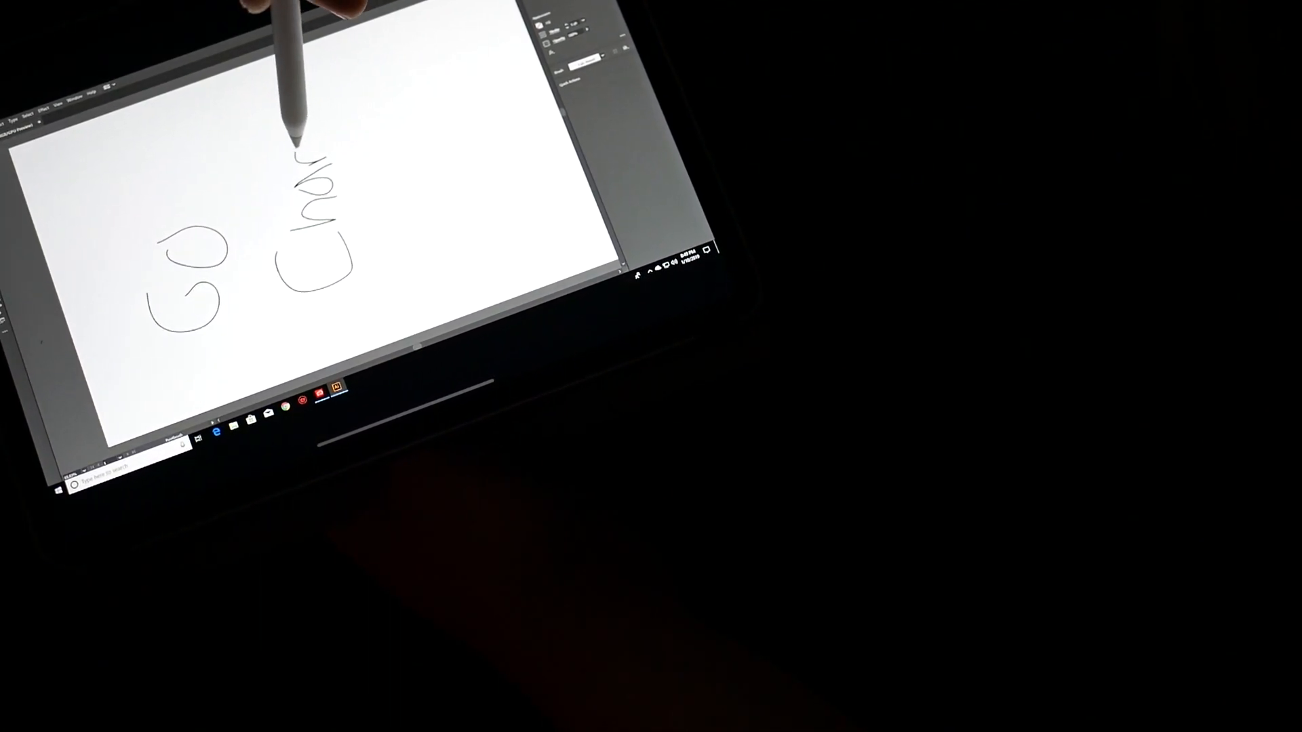